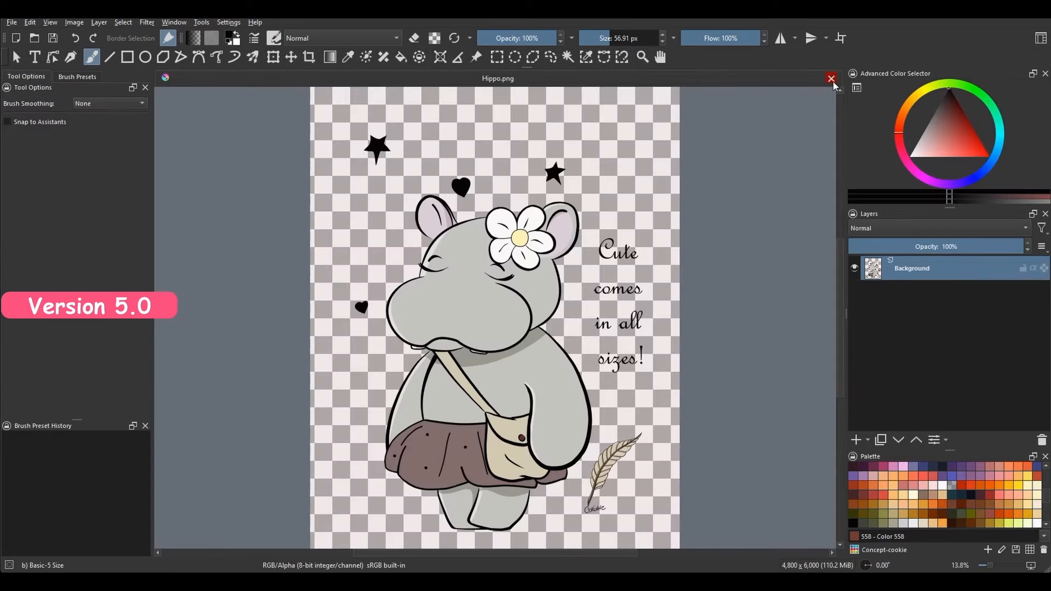
- Close the Hippo image and clear the Recent Documents list on the welcome screen
left_click(831, 78)
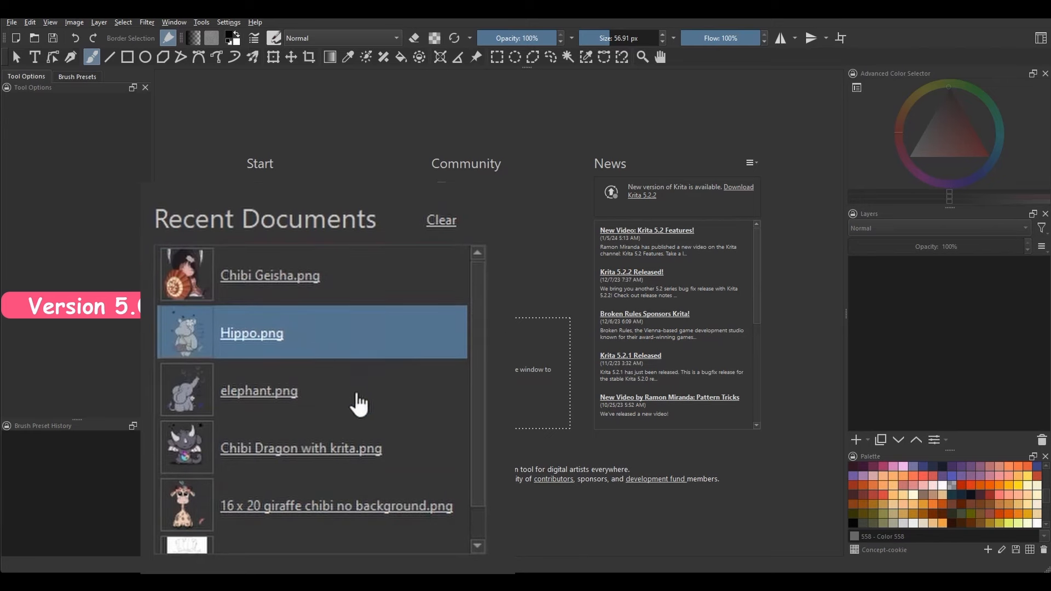
left_click(258, 391)
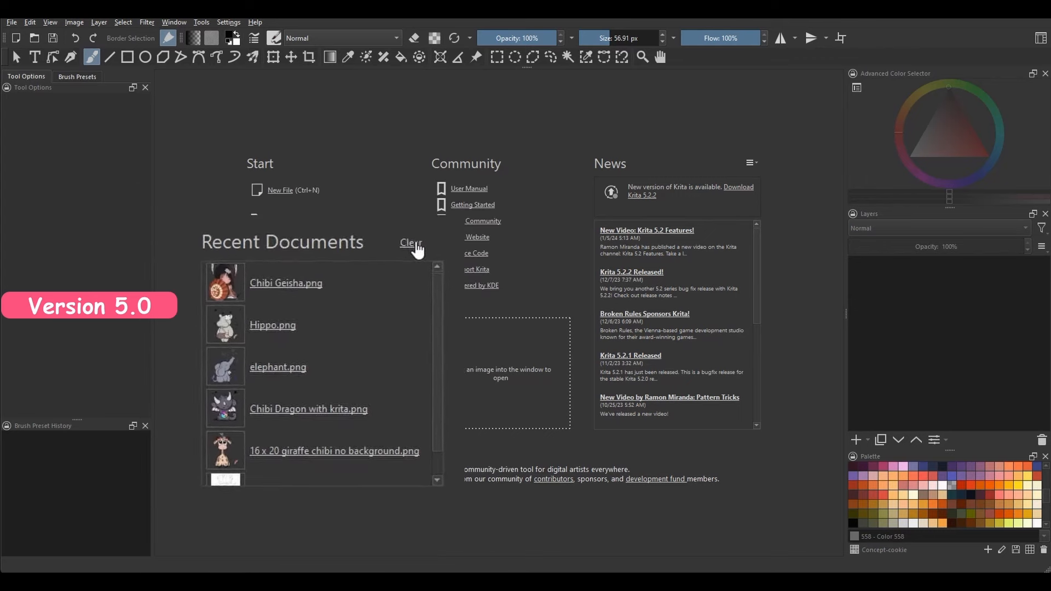
left_click(410, 243)
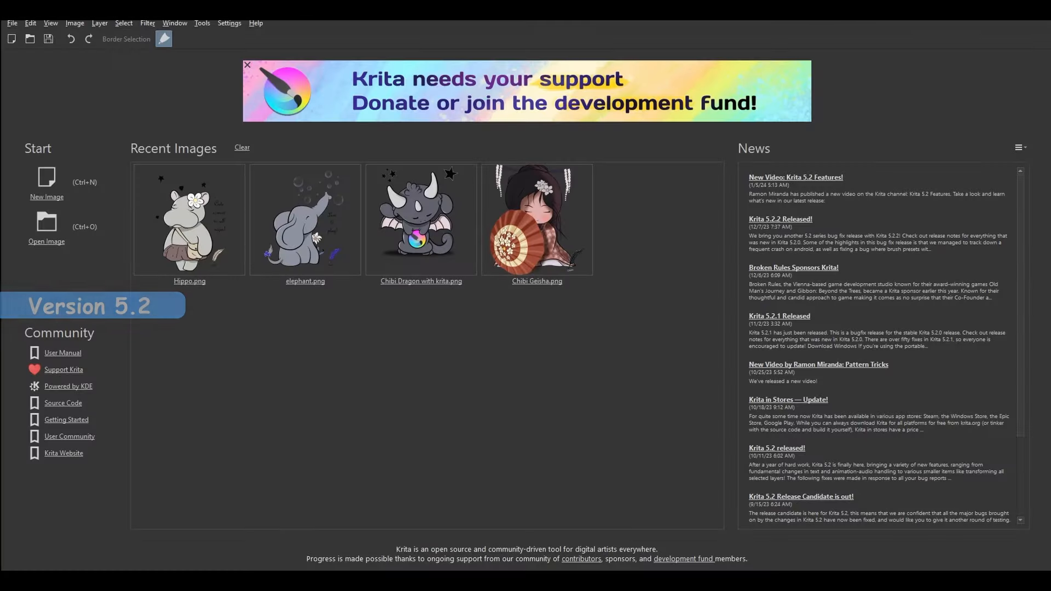
mouse_move(465, 237)
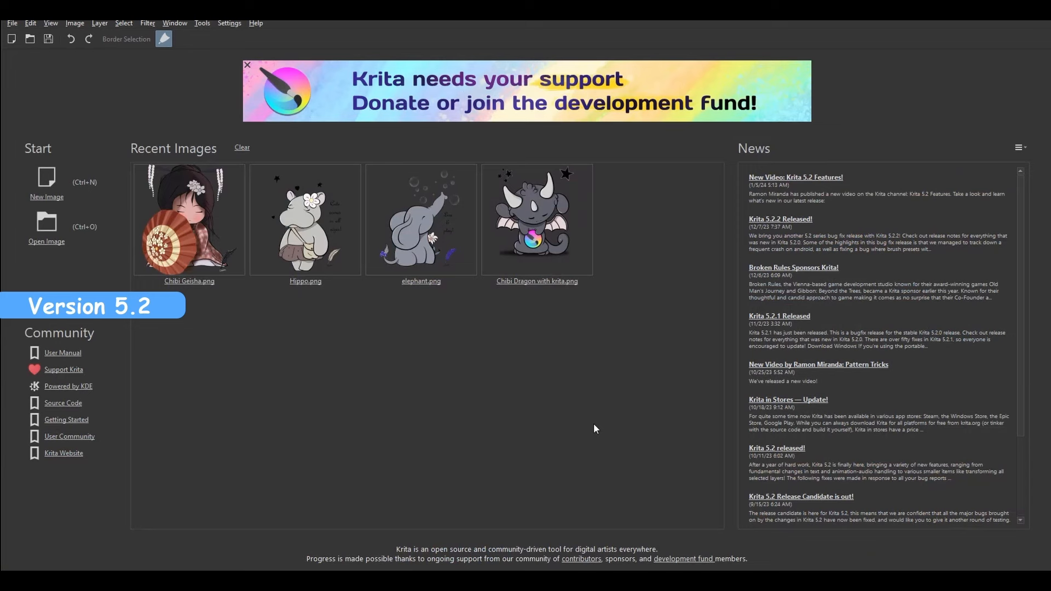
mouse_move(178, 219)
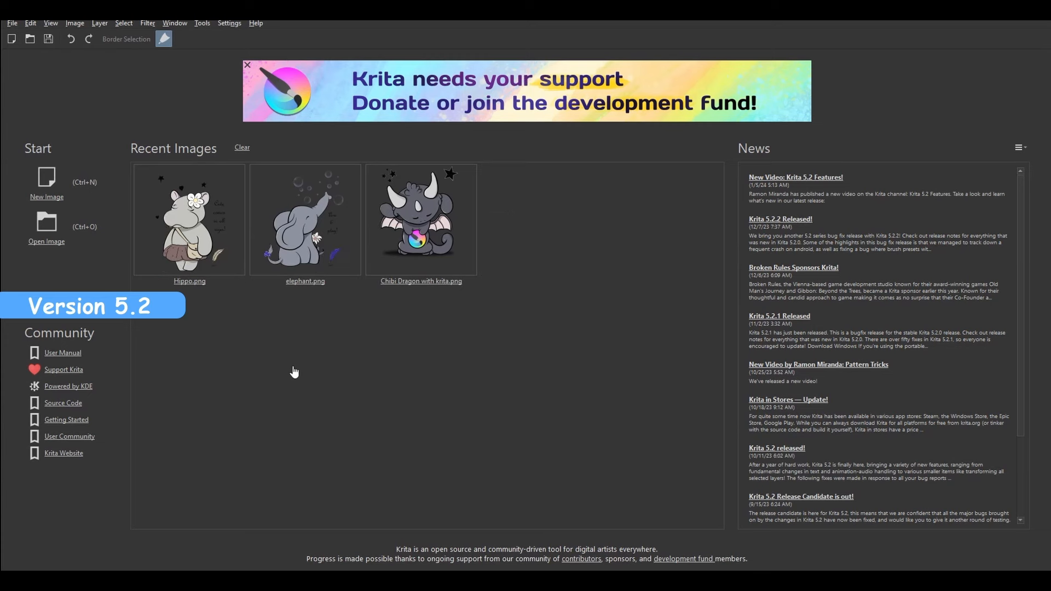
mouse_move(309, 210)
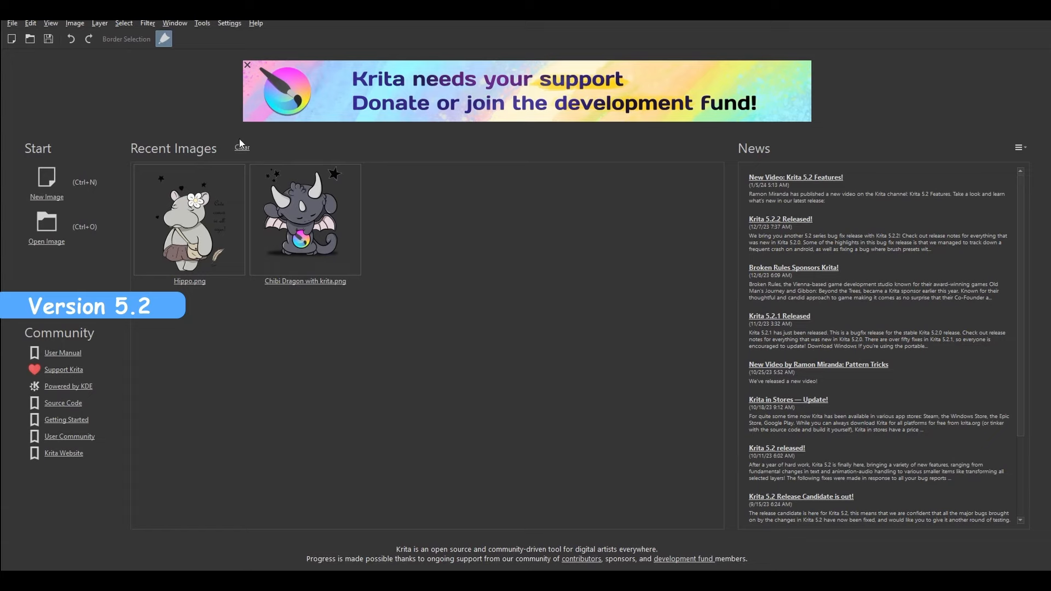
- Clear the remaining recent images from the Krita 5.2 welcome page
left_click(241, 147)
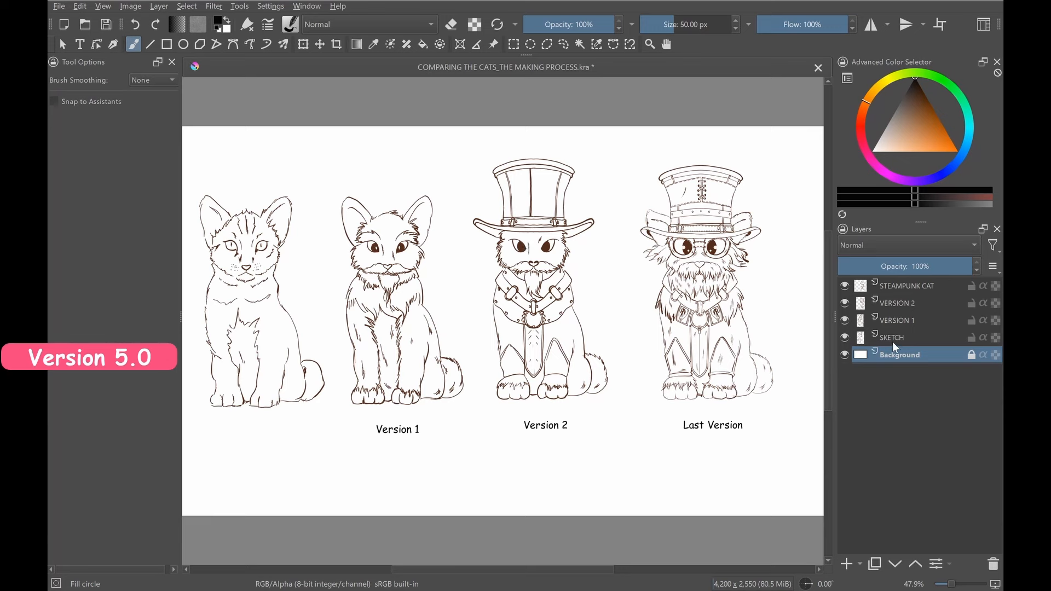
- Select the VERSION 2 and STEAMPUNK CAT layers in the Layers docker
left_click(845, 303)
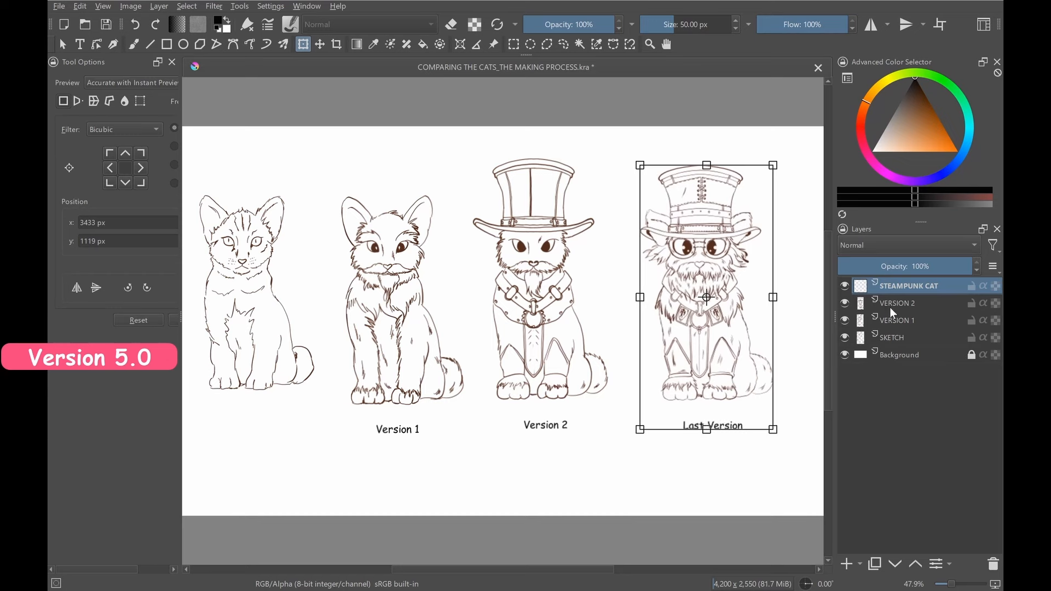
left_click(896, 302)
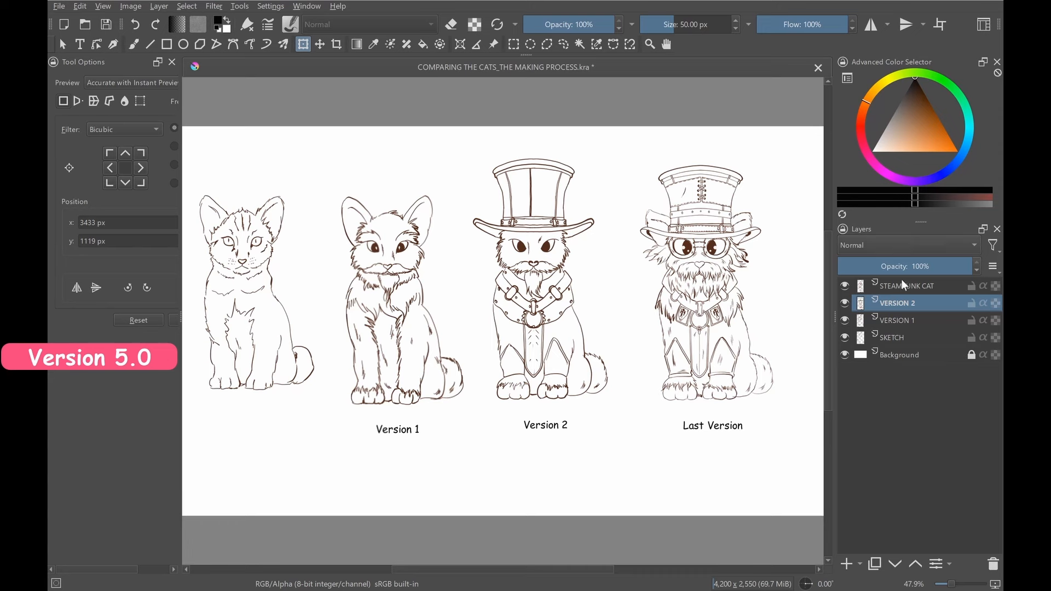
left_click(909, 285)
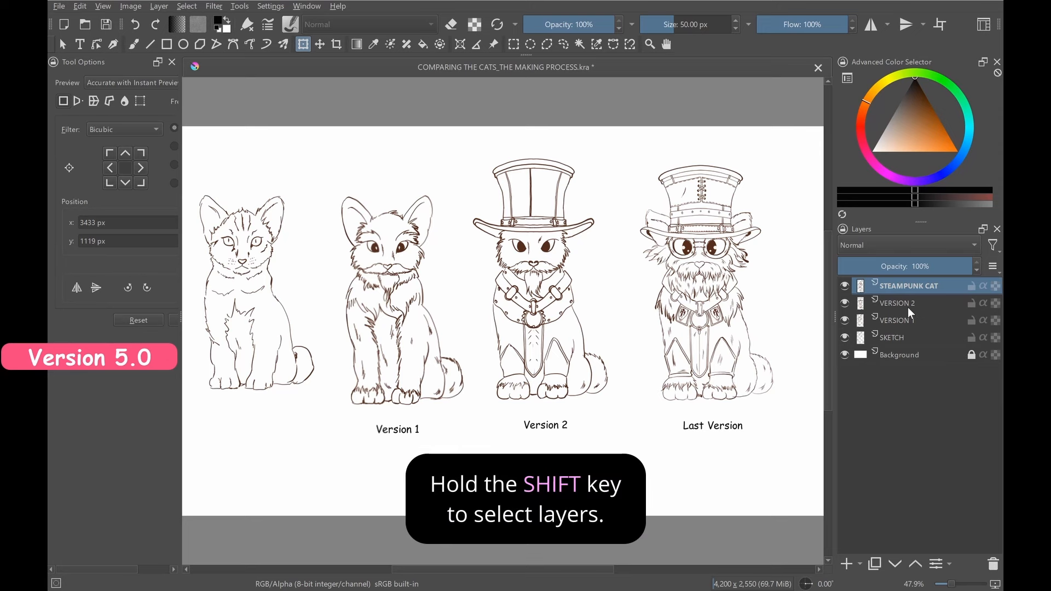
left_click(904, 303)
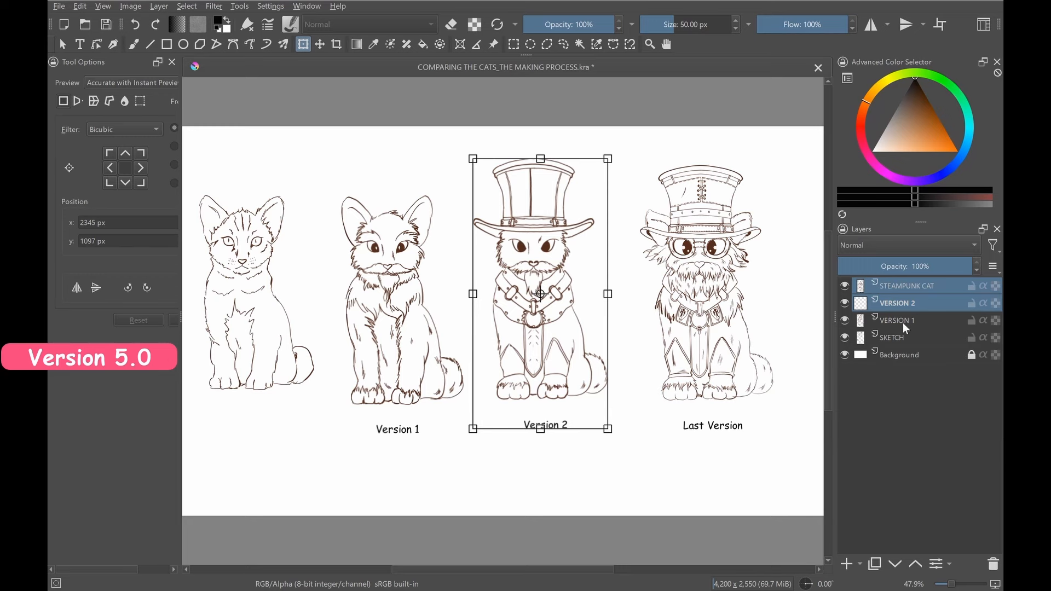
- Select SKETCH, VERSION 1 and VERSION 2, group them with Ctrl+G, and select Group 3
left_click(892, 337)
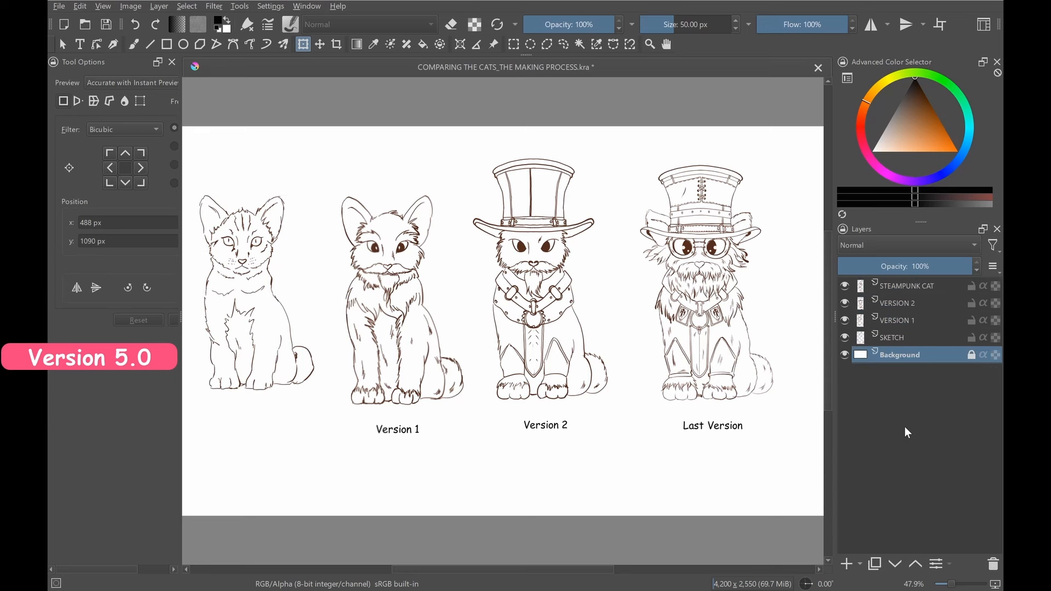
left_click(892, 337)
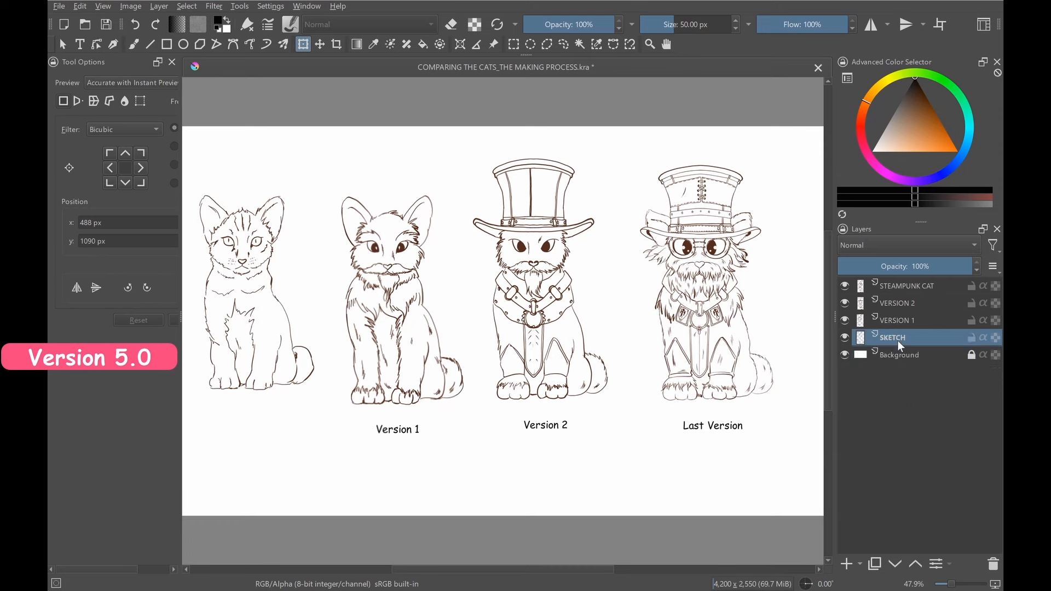
left_click(896, 319)
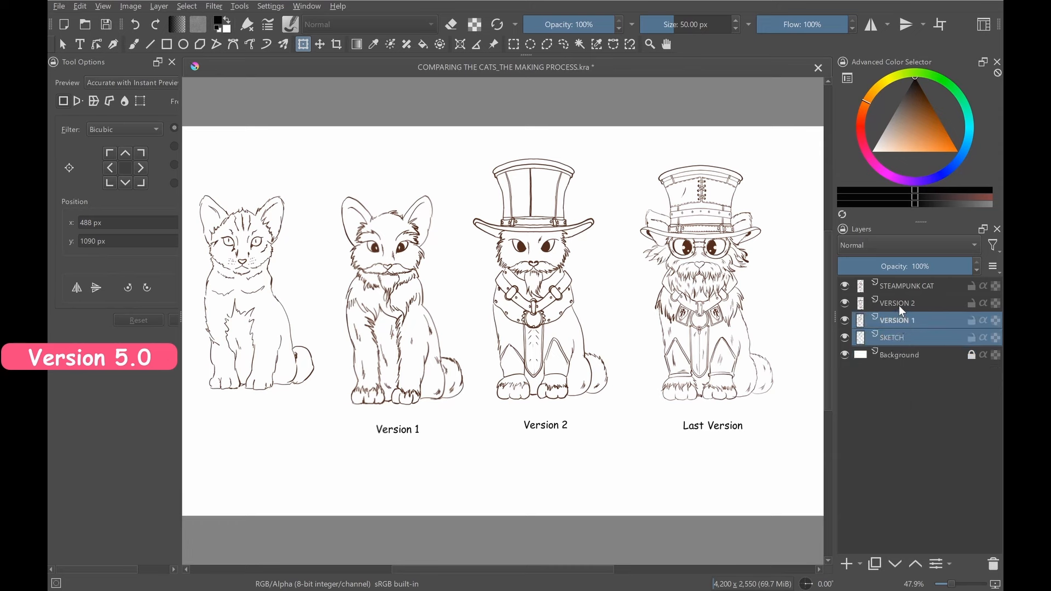
left_click(897, 302)
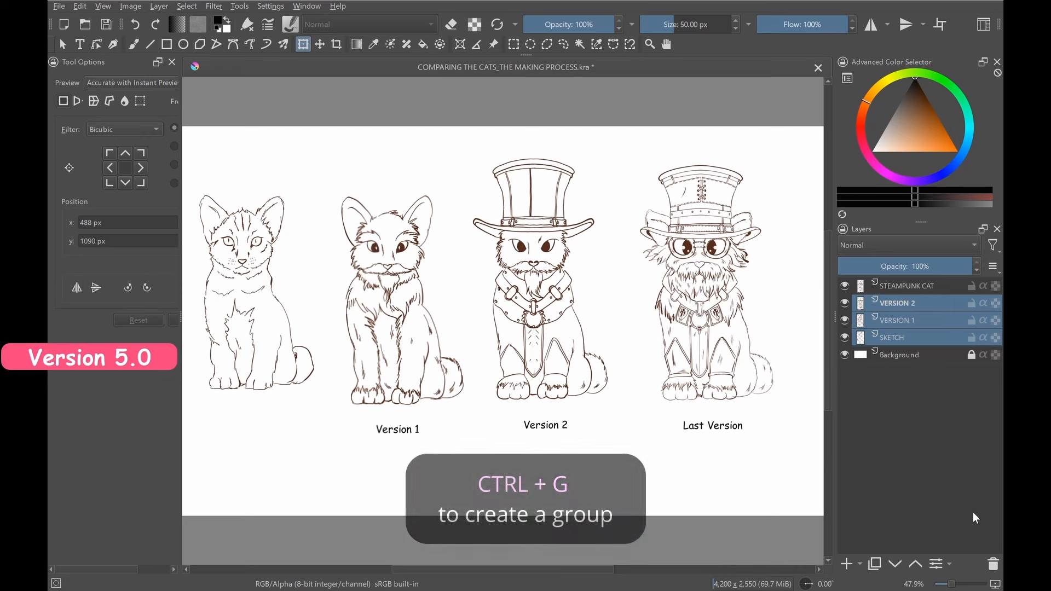
key("ctrl+g")
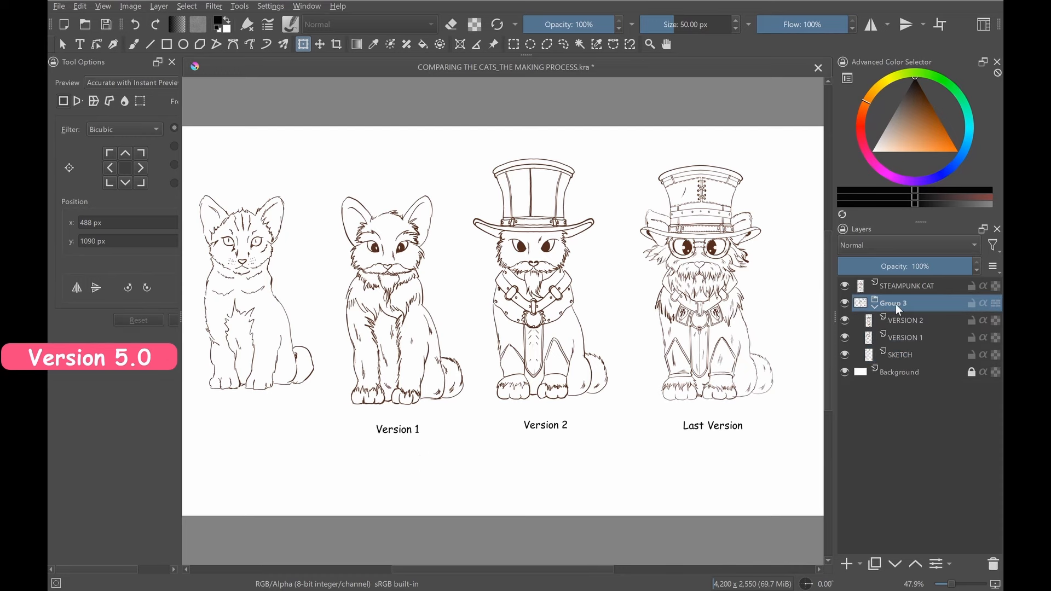
left_click(892, 303)
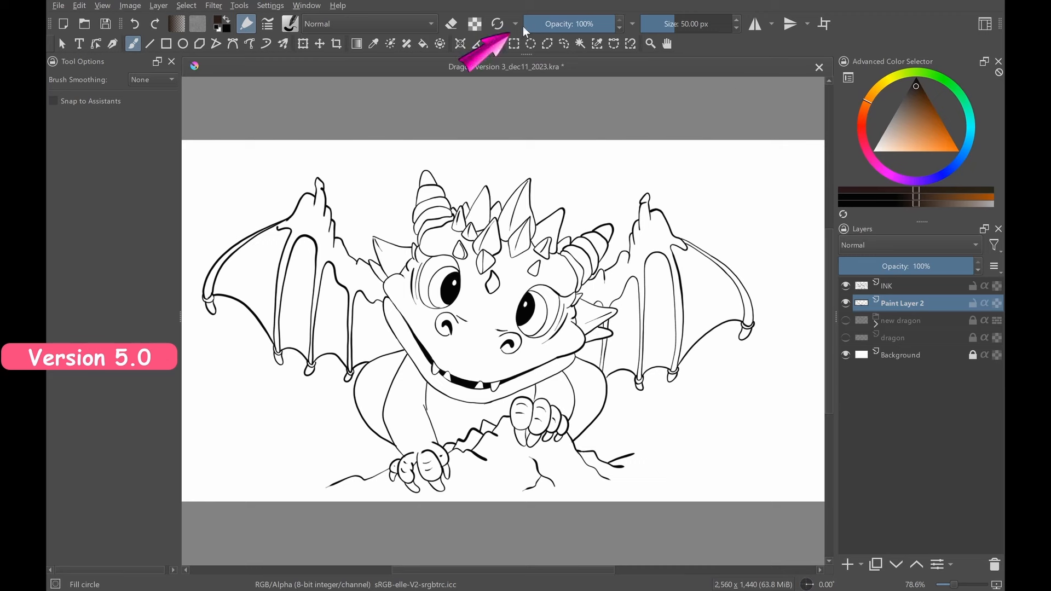
left_click(515, 23)
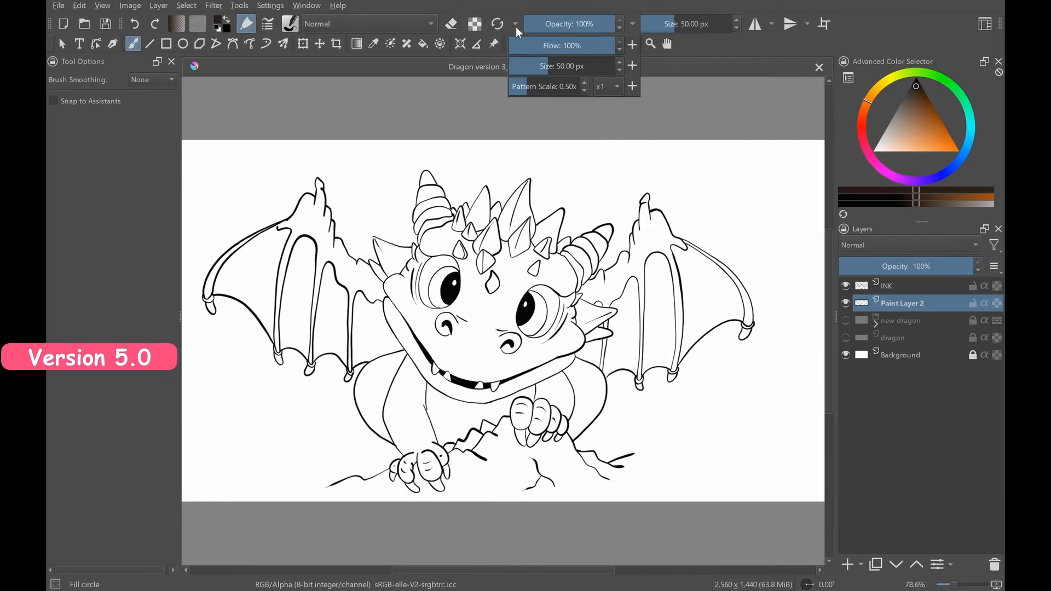
mouse_move(635, 36)
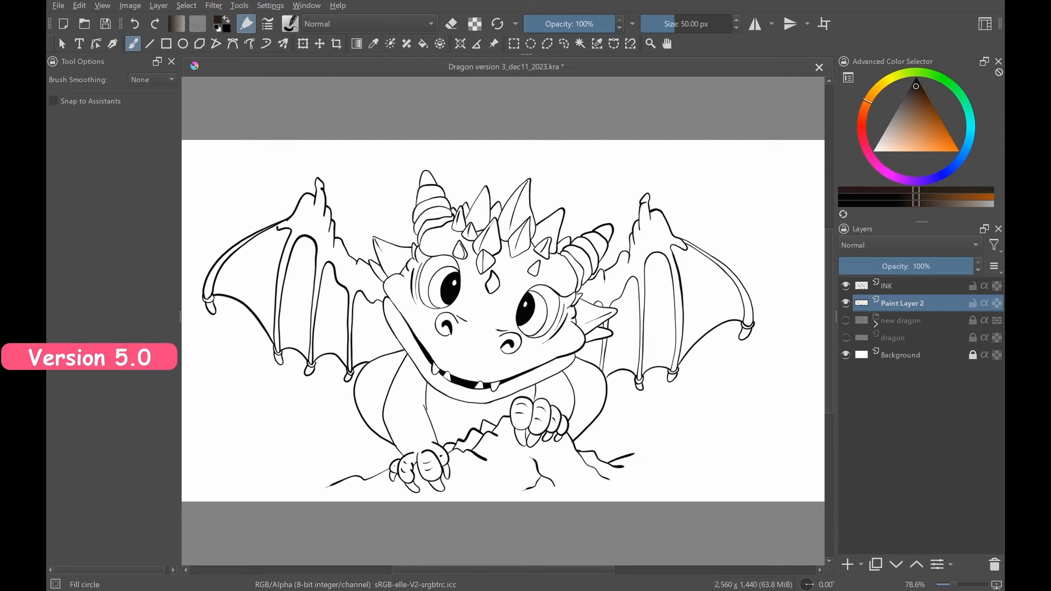
left_click(269, 5)
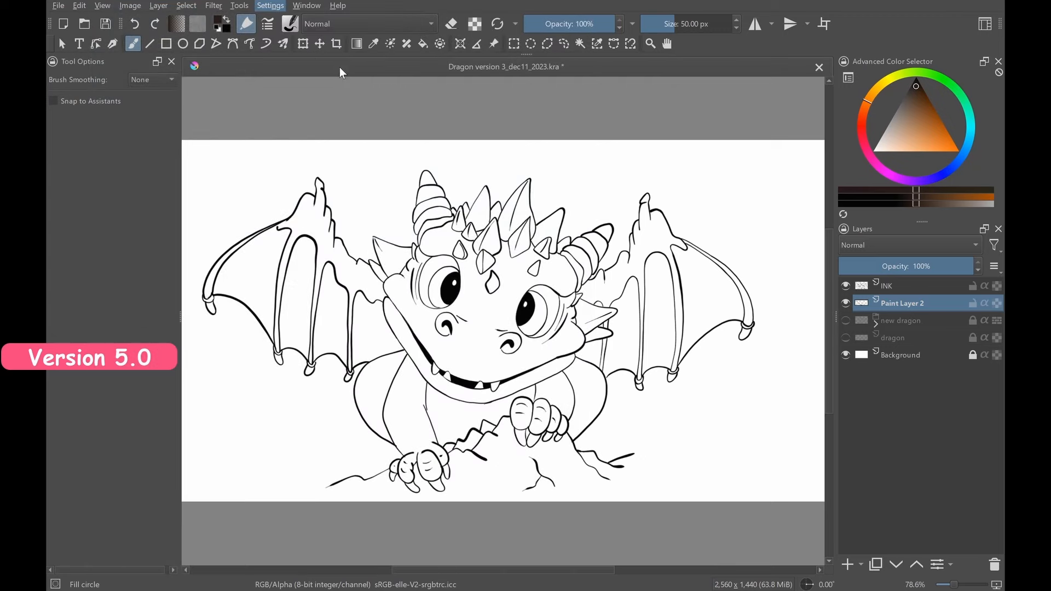
left_click(270, 5)
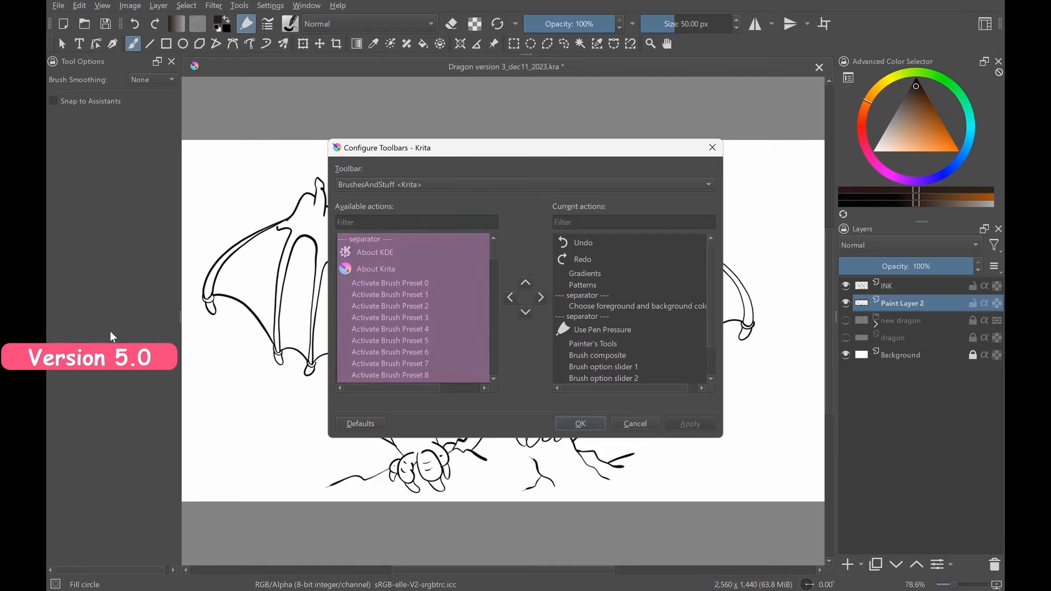
- Filter actions for 'BRUS', add Brush option slider 3 to the toolbar, and apply
left_click(603, 322)
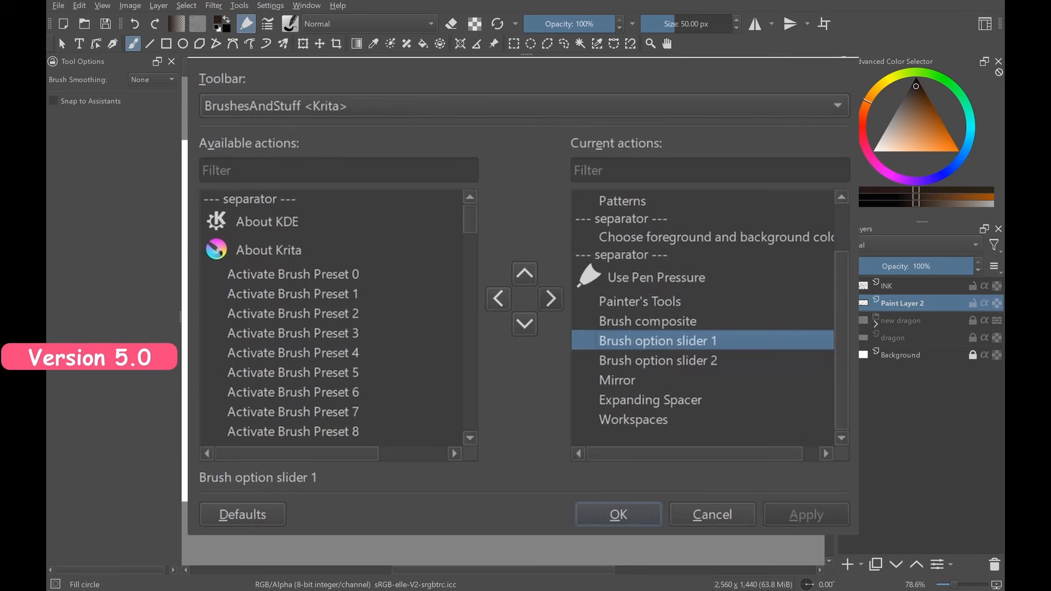
left_click(338, 170)
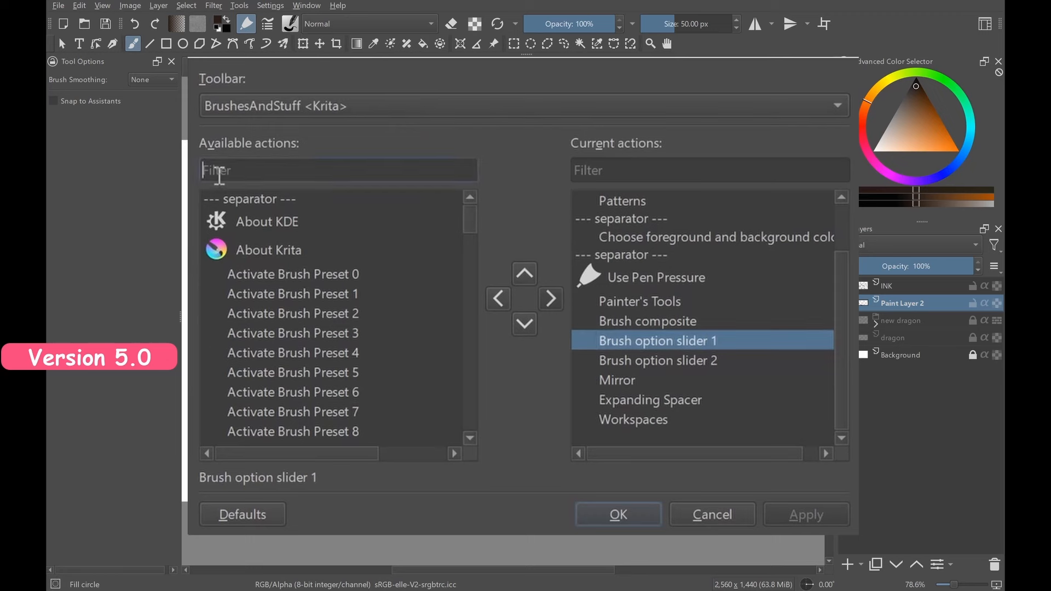
type("BRUSH OPTION")
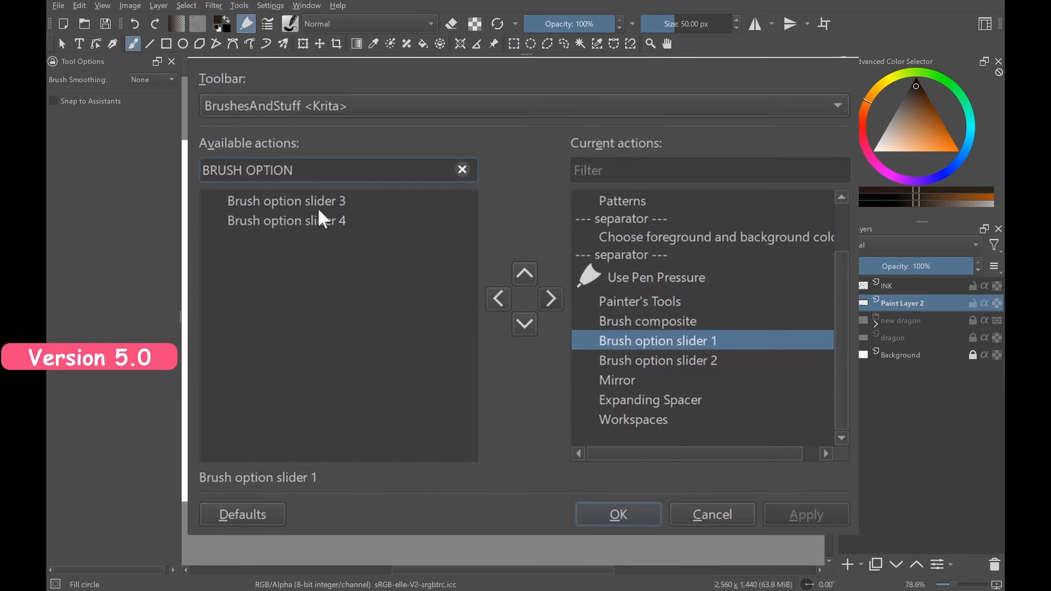
left_click(285, 201)
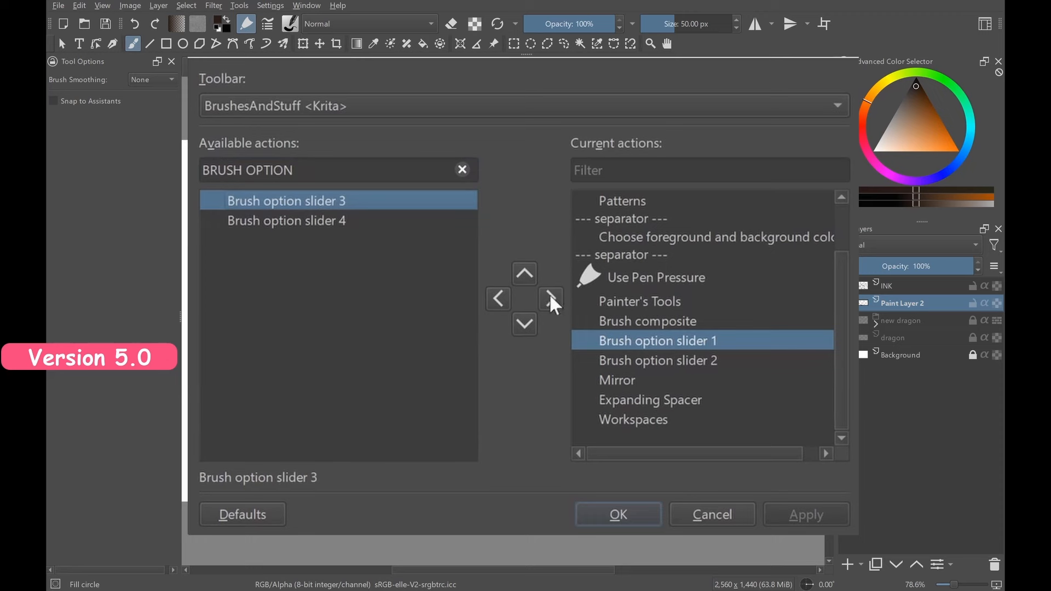
left_click(551, 299)
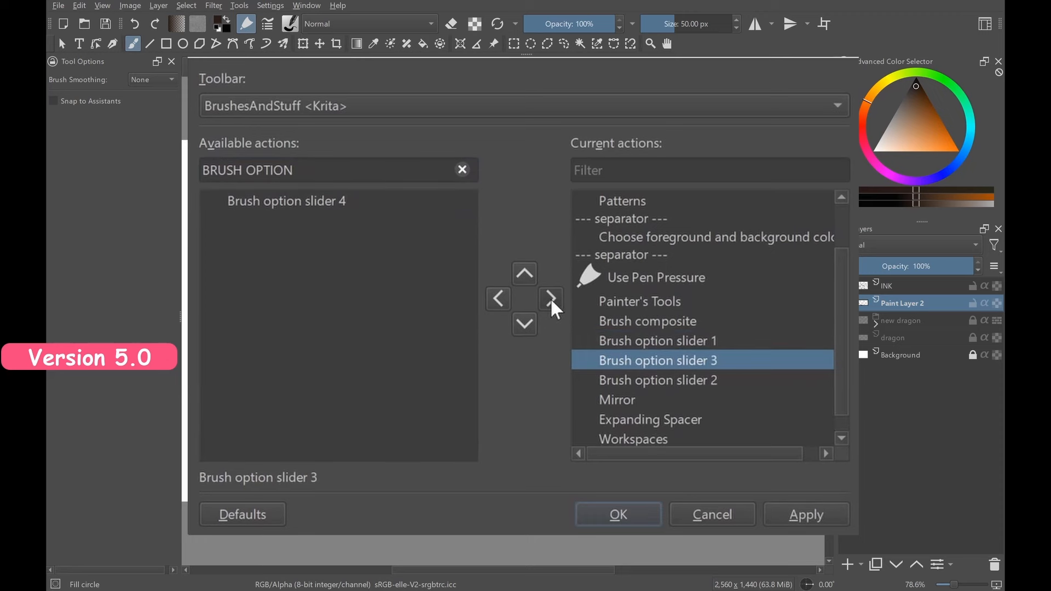
mouse_move(560, 432)
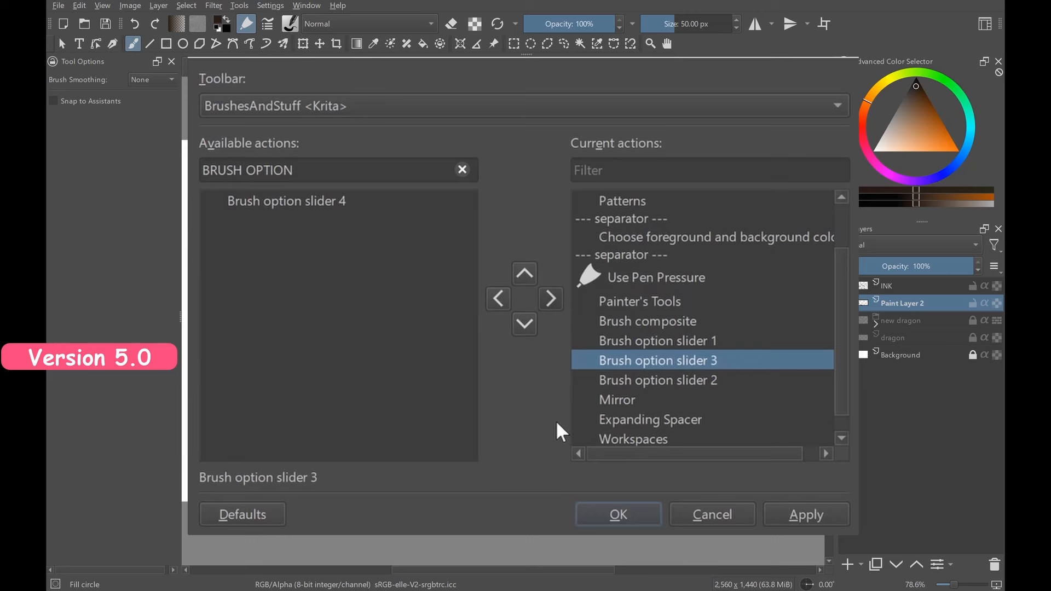
mouse_move(693, 496)
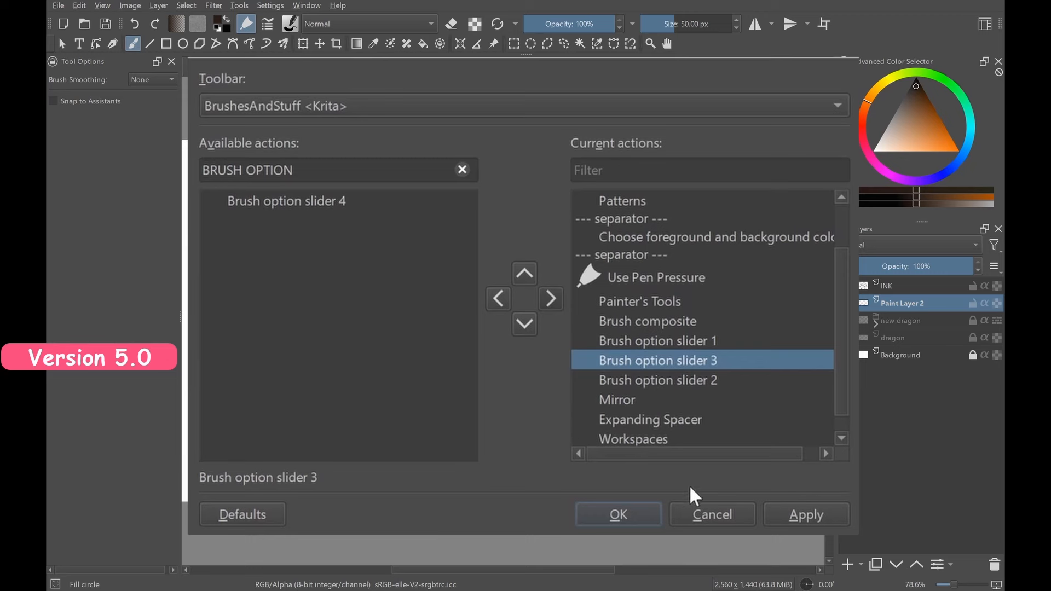
left_click(806, 513)
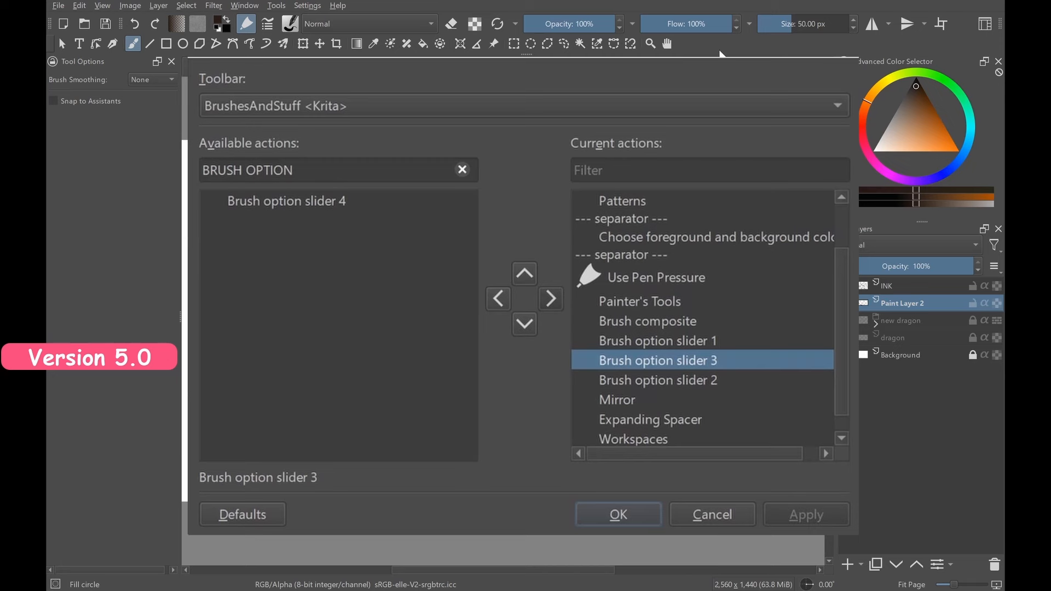
mouse_move(697, 379)
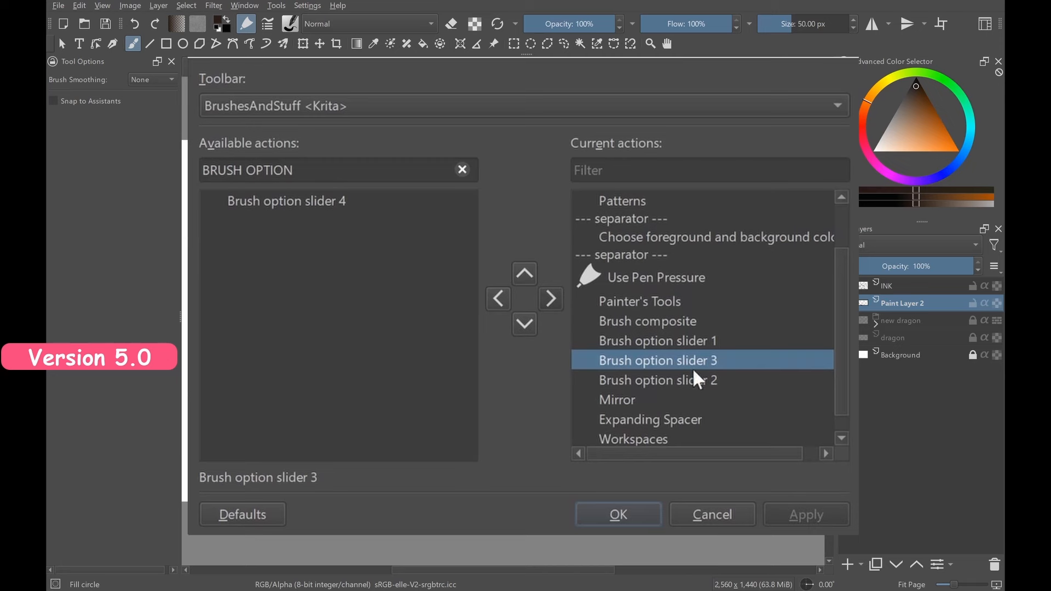
- Move Brush option slider 2 above slider 3 and apply the reordered toolbar
left_click(525, 273)
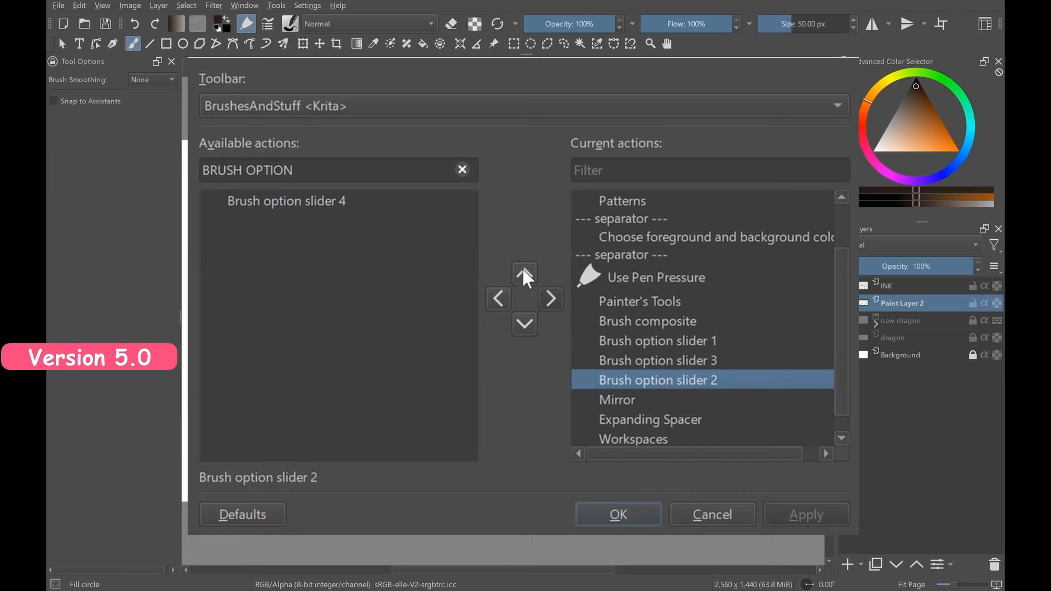
left_click(524, 274)
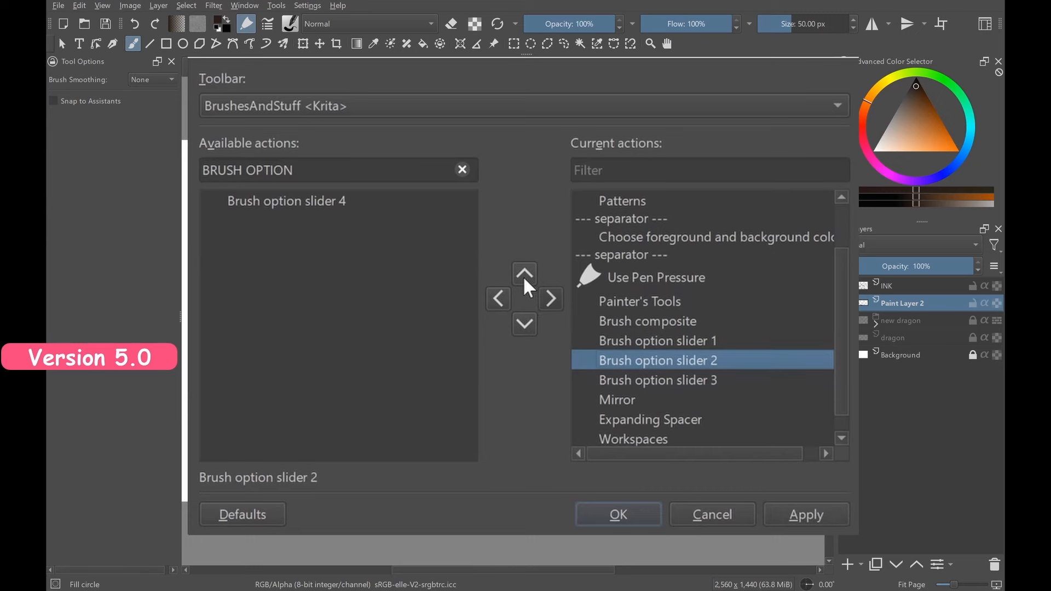
mouse_move(811, 499)
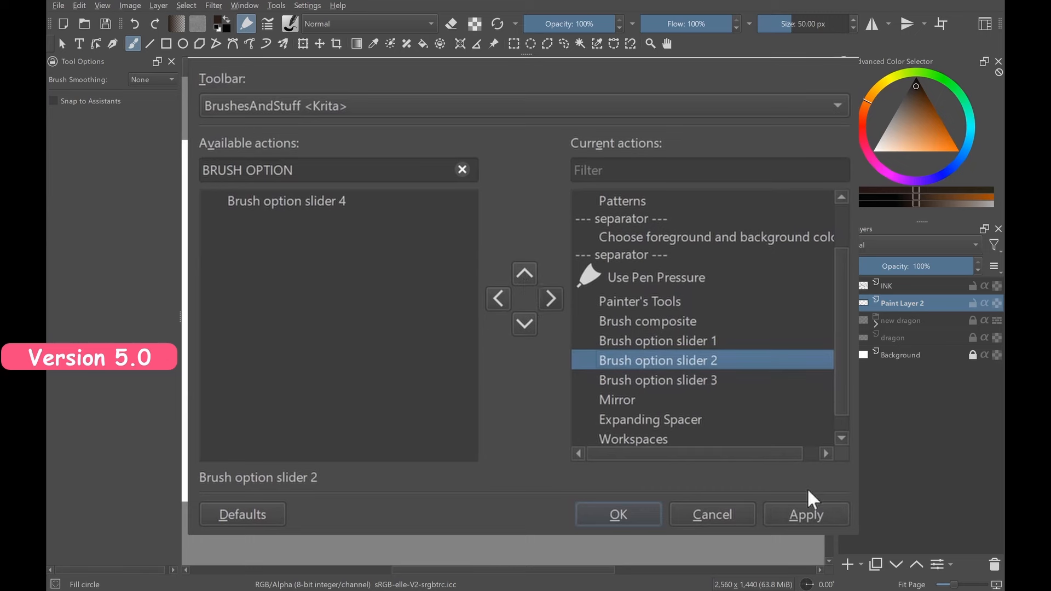
left_click(804, 514)
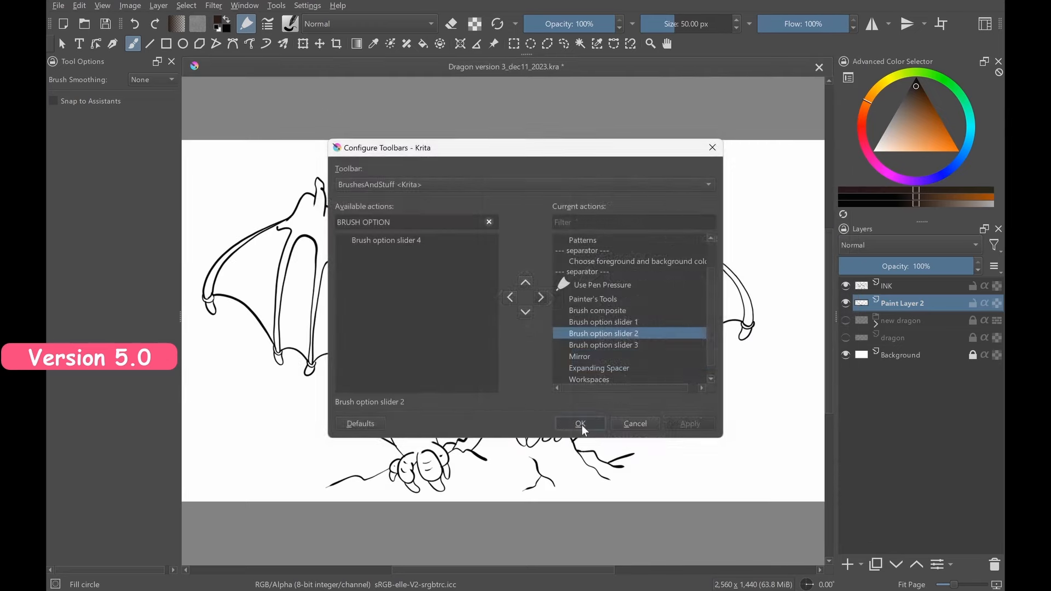
- Confirm the toolbar configuration and view the new brush slider's option list
left_click(579, 423)
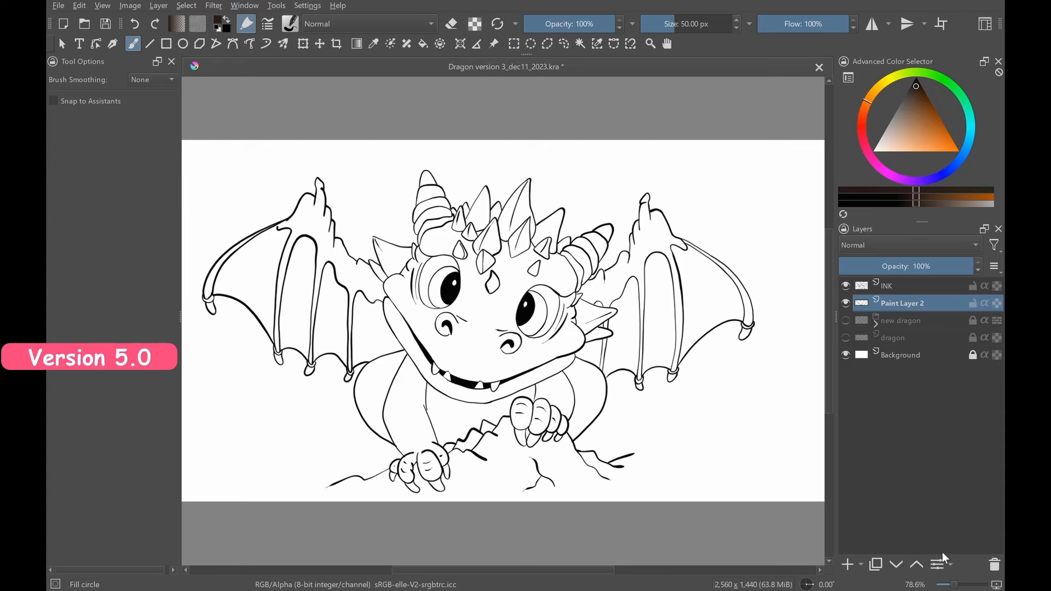
mouse_move(962, 585)
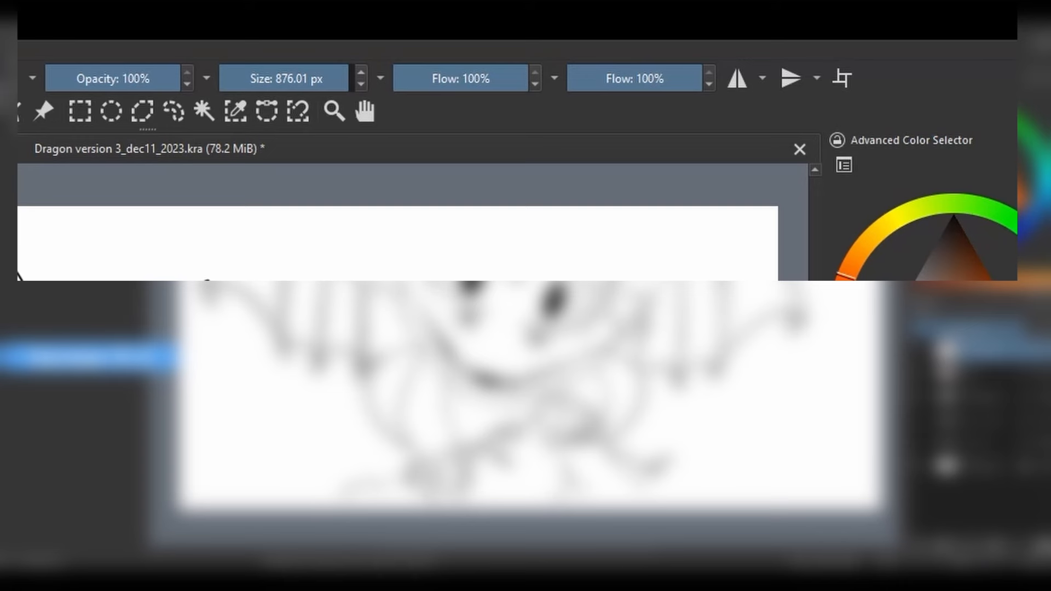
mouse_move(548, 87)
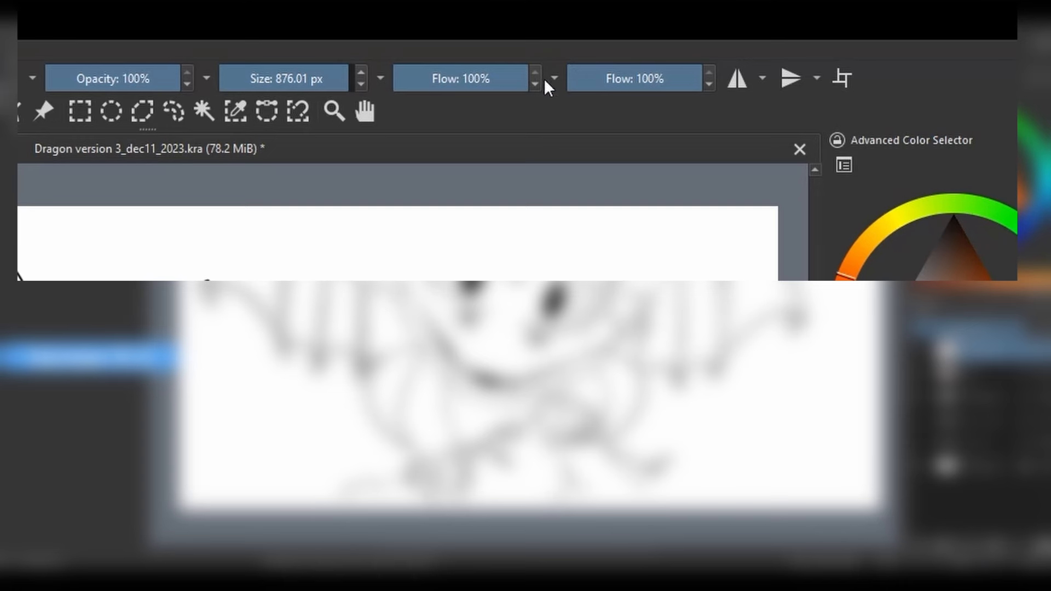
left_click(553, 78)
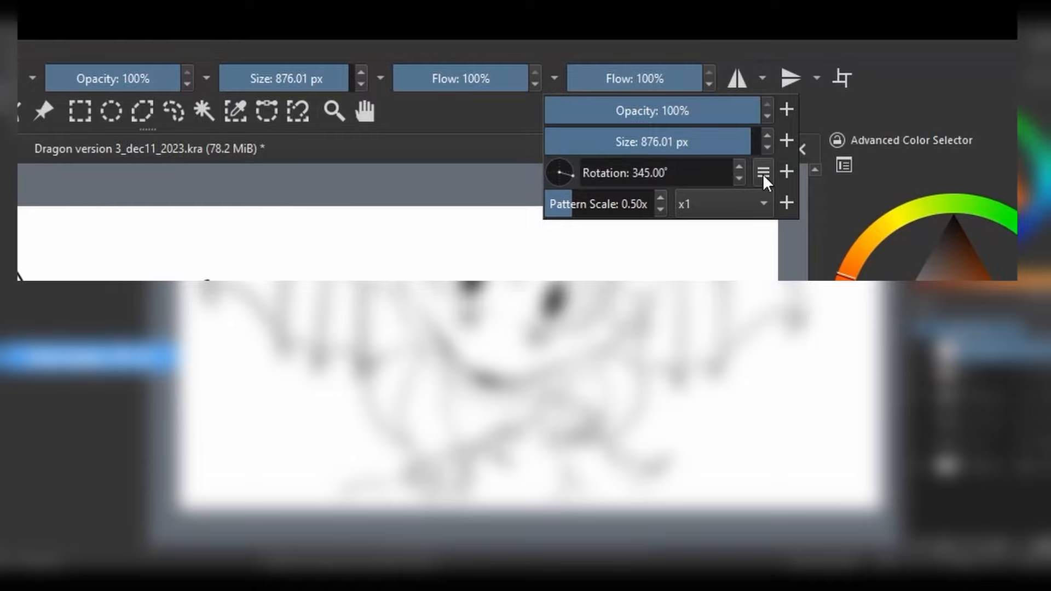
left_click(763, 173)
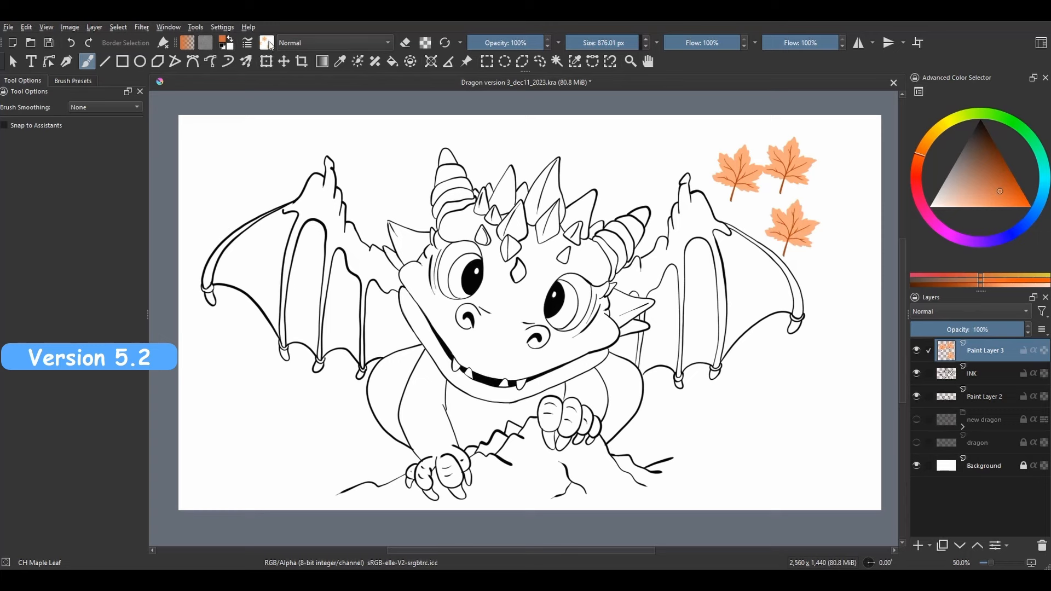
- Check the maple leaf brush settings, then view the new toolbar slider's options
left_click(247, 43)
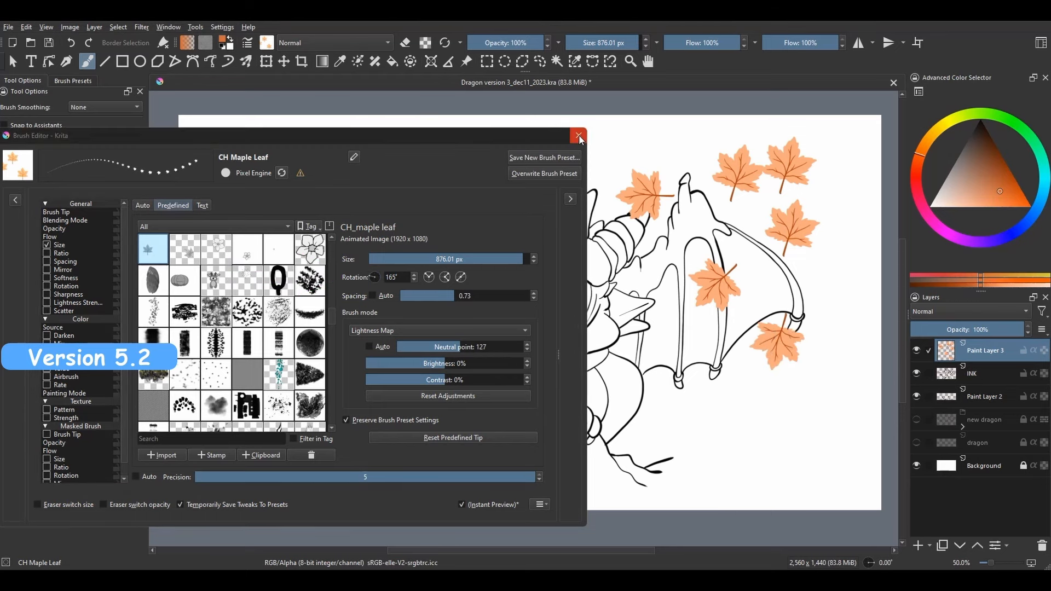
left_click(577, 136)
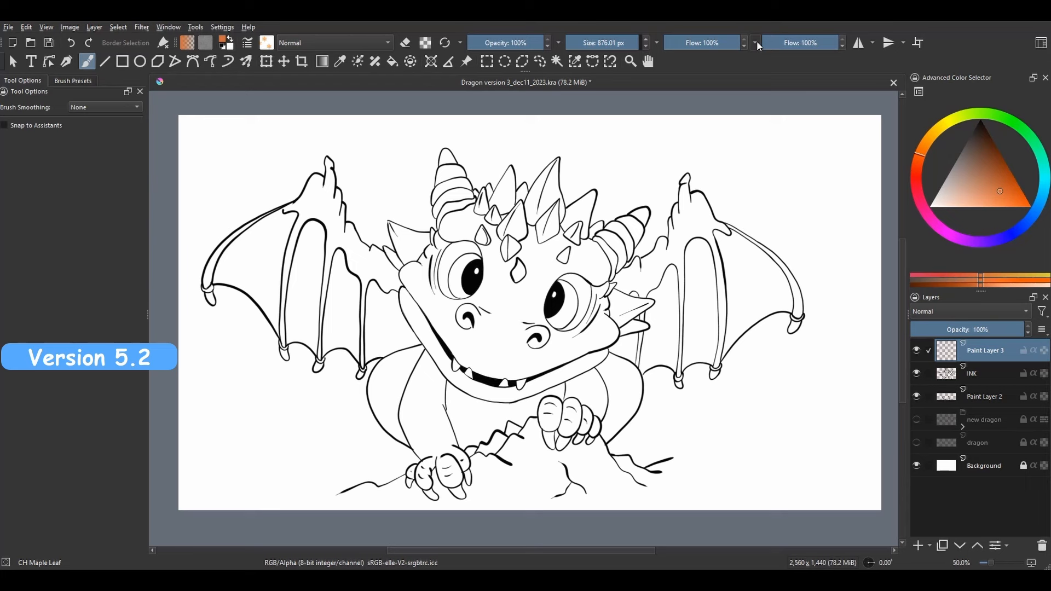
left_click(755, 42)
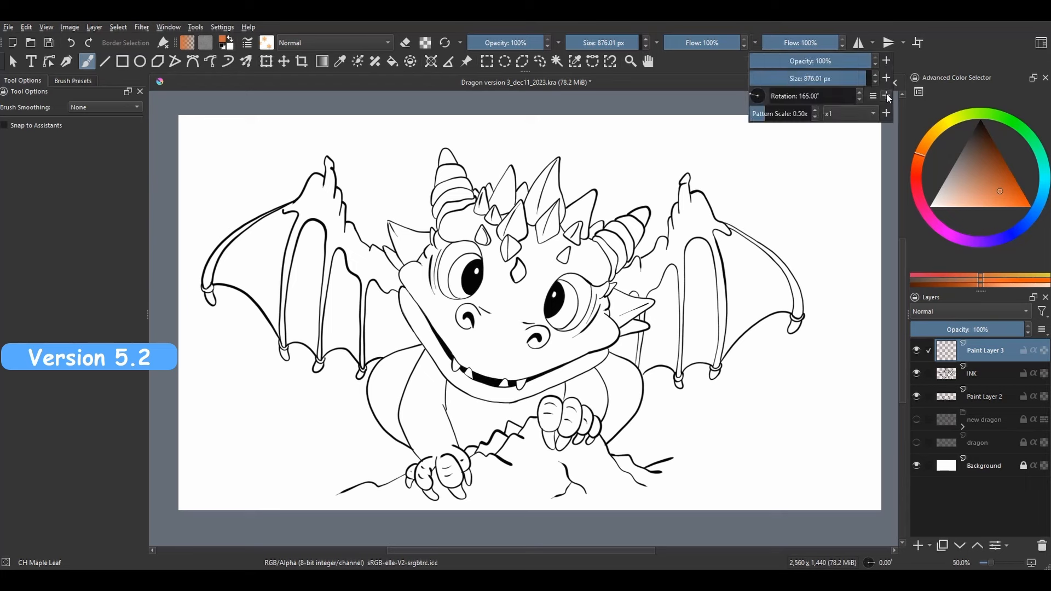